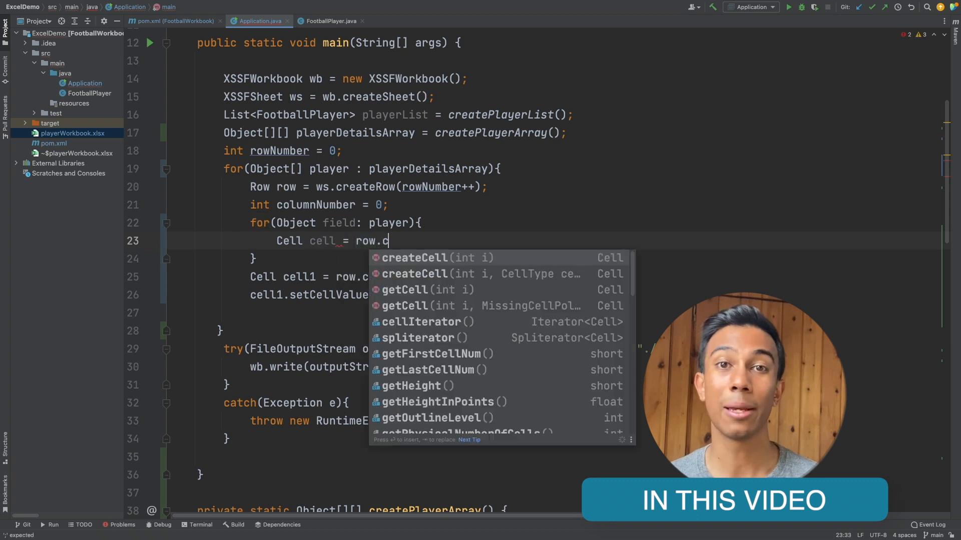
Step: Complete the inner loop with row.createCell(columnNumber) and cell.setCellValue(field.toString())
{"action": "type", "text": "createCell(columnNumber);"}
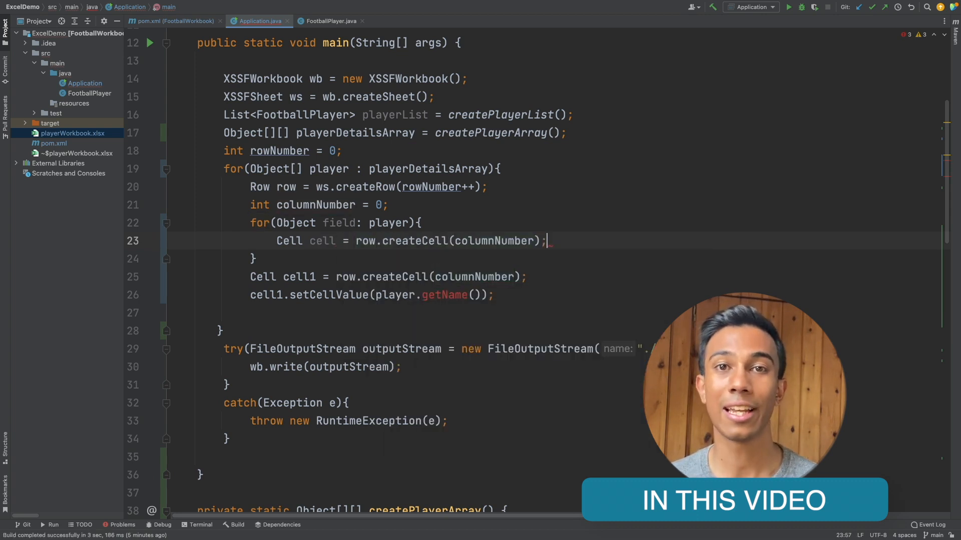
{"action": "type", "text": "cell.setCellValue(field.toString());"}
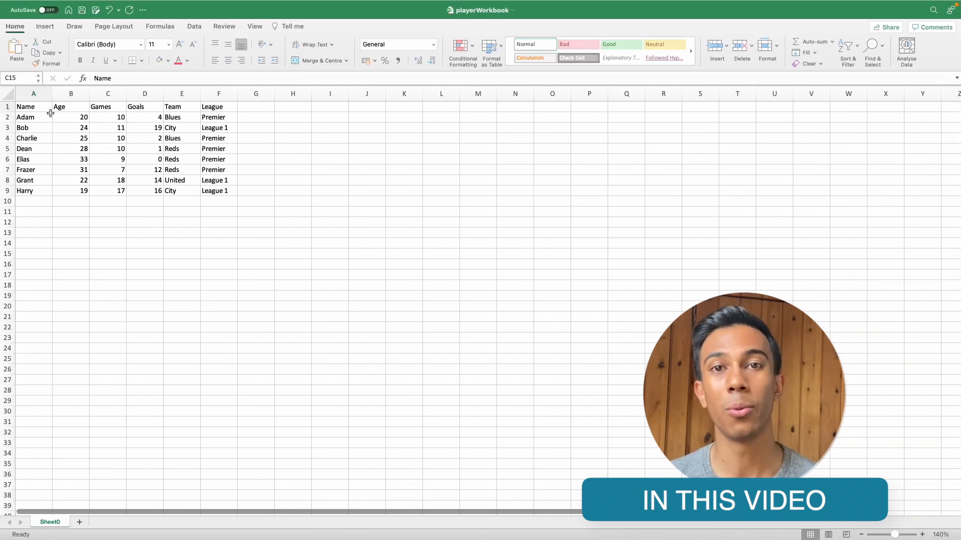
Step: Highlight the Name-to-League header row and player rows in playerWorkbook.xlsx in Excel
{"action": "left_click_drag", "start_coordinate": [34, 107], "coordinate": [181, 108]}
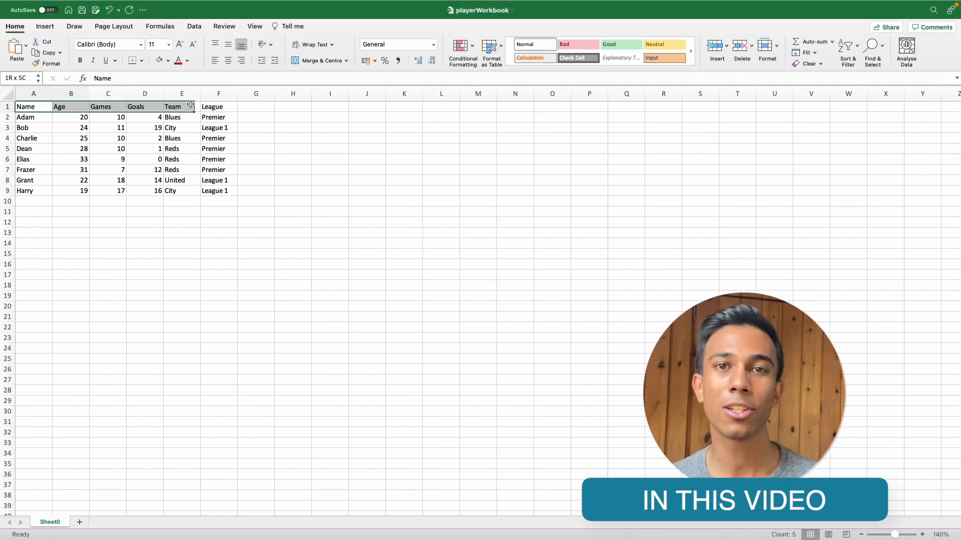
{"action": "left_click_drag", "start_coordinate": [33, 106], "coordinate": [218, 190]}
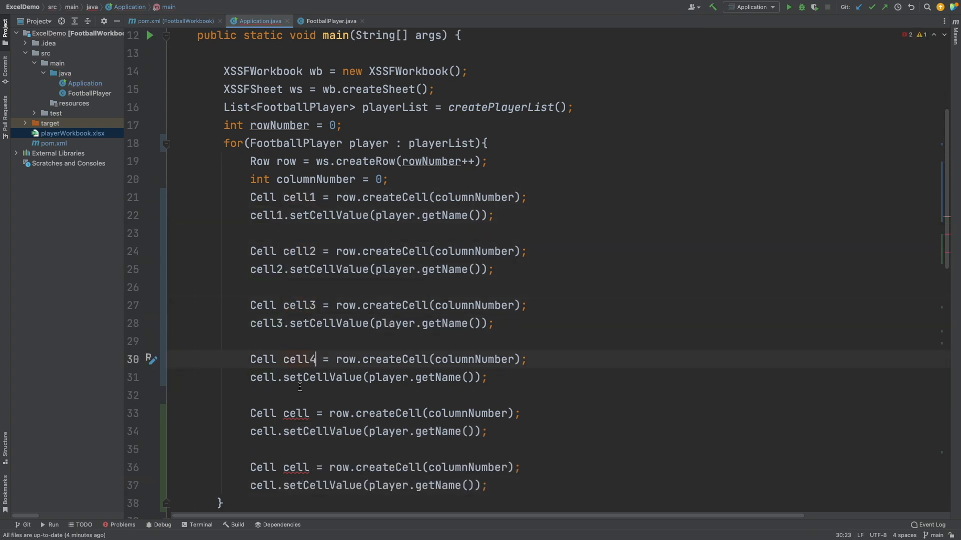
Step: Number the six player cells into columns 0–5 and run the program to regenerate the workbook
{"action": "type", "text": "1"}
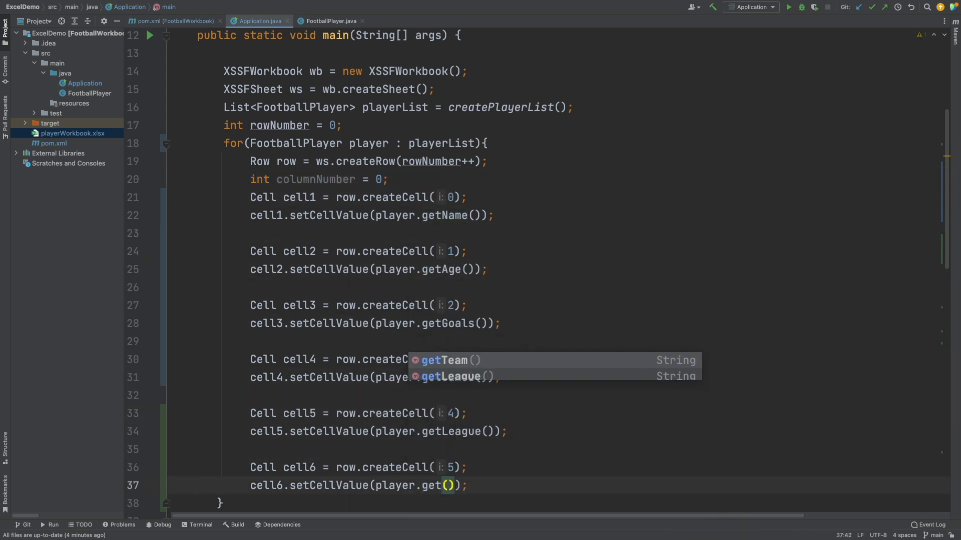
{"action": "left_click", "coordinate": [445, 360]}
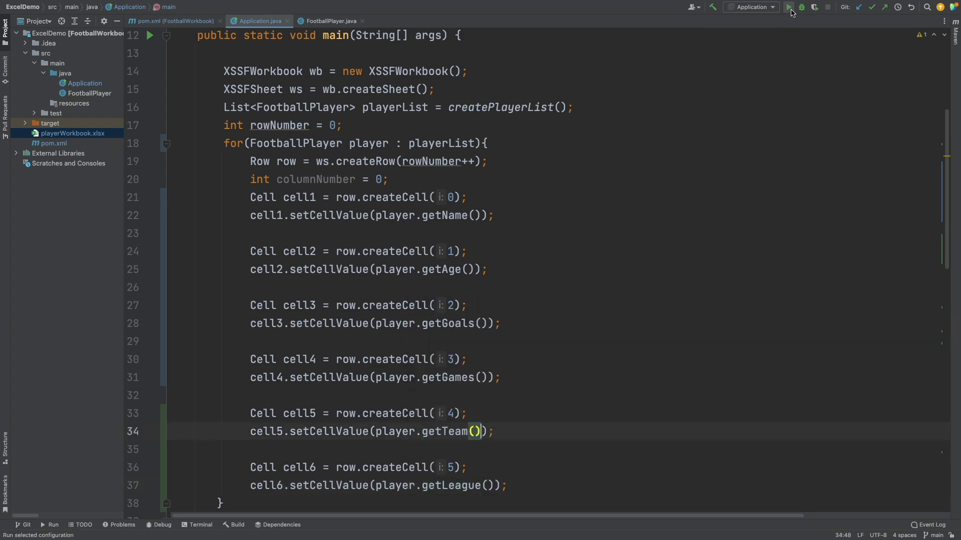
{"action": "left_click", "coordinate": [789, 7]}
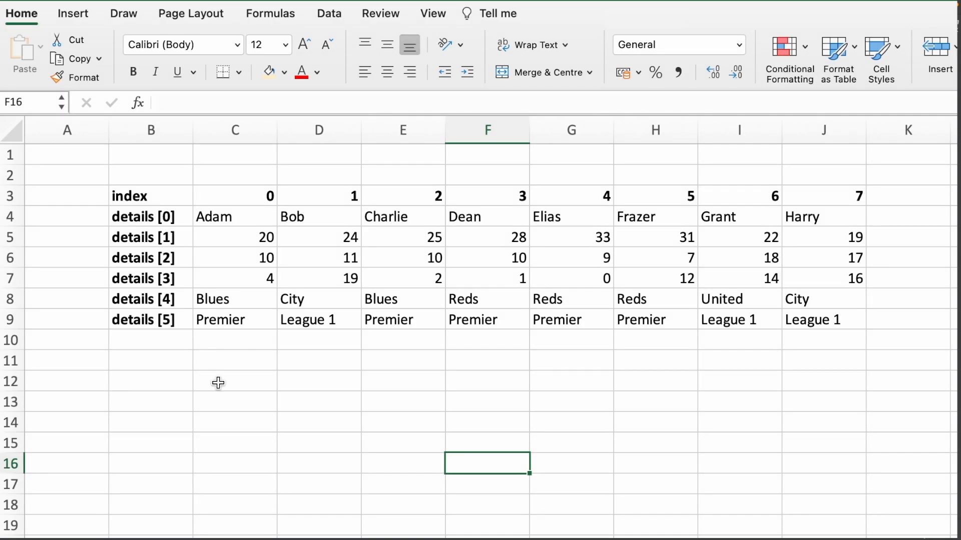
{"action": "left_click", "coordinate": [234, 237]}
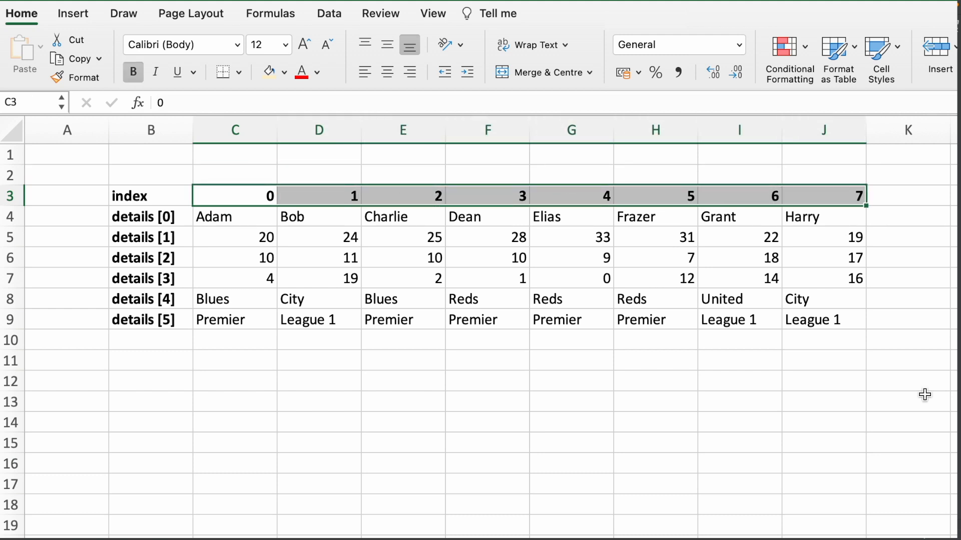
{"action": "mouse_move", "coordinate": [935, 495]}
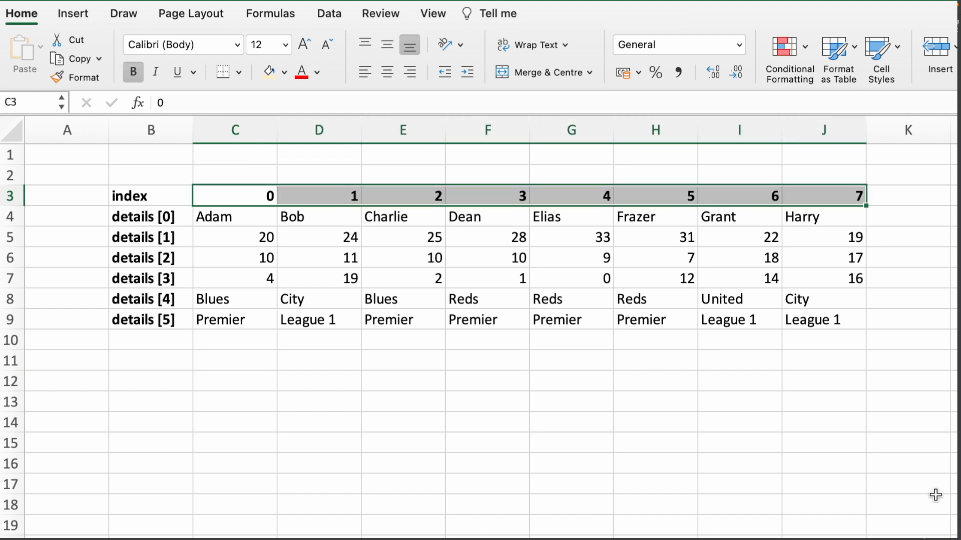
{"action": "mouse_move", "coordinate": [401, 281]}
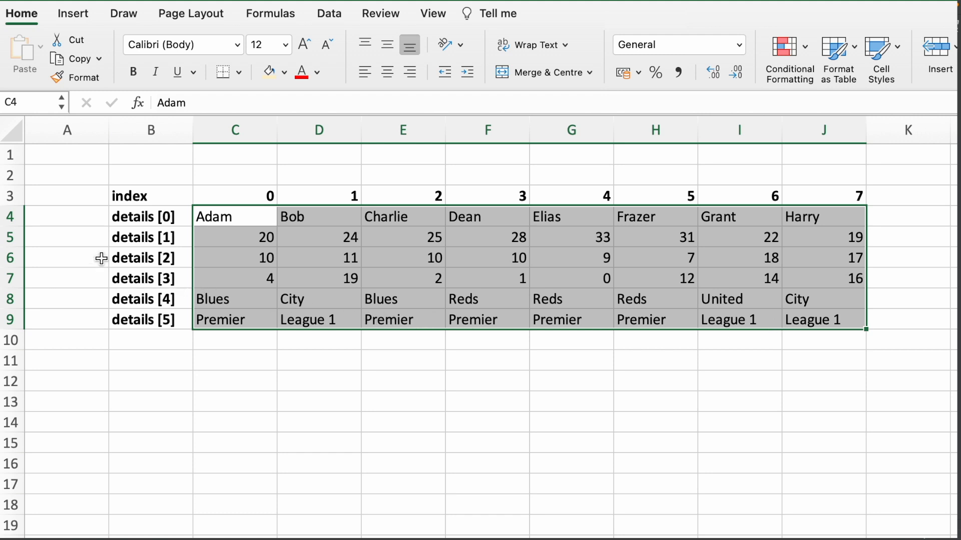
{"action": "mouse_move", "coordinate": [89, 241]}
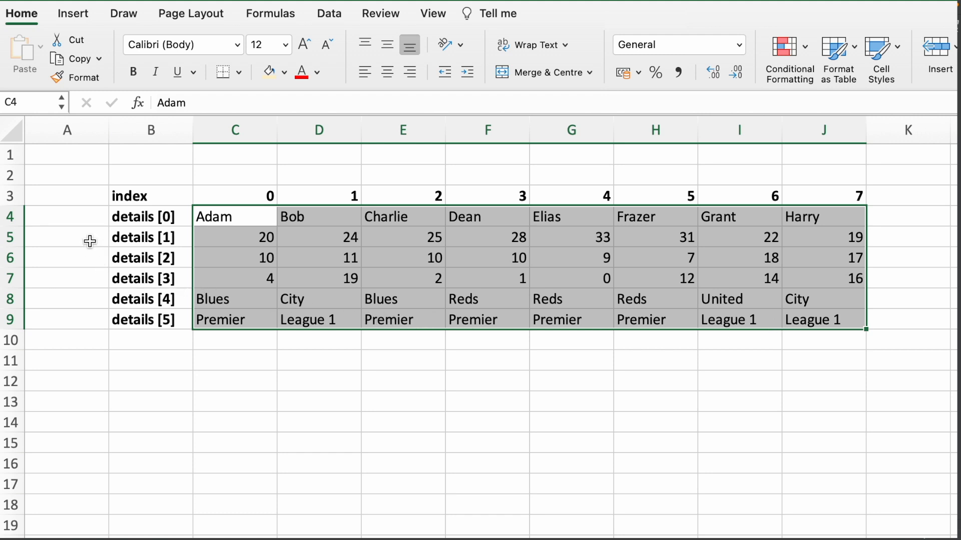
{"action": "left_click_drag", "start_coordinate": [234, 195], "coordinate": [234, 299]}
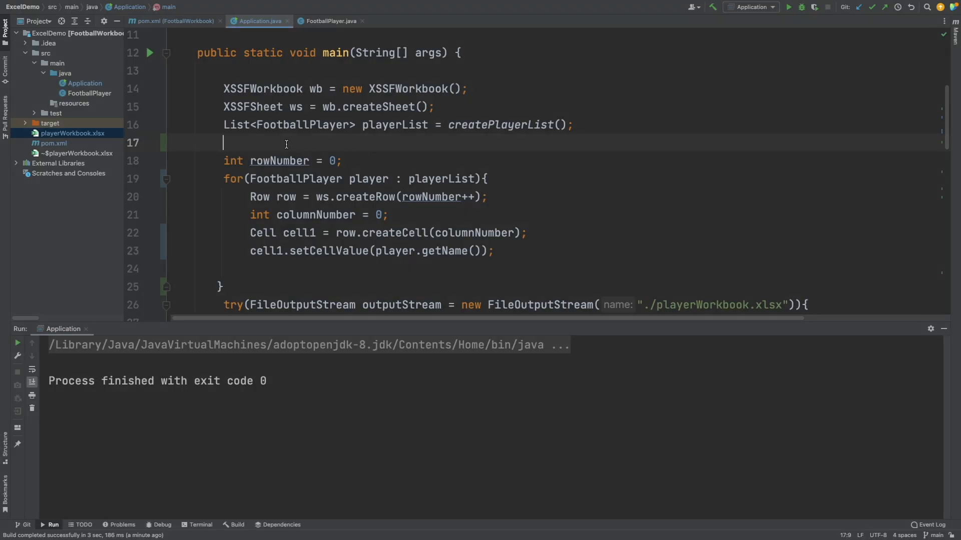
Step: Declare Object[][] playerDetailsArray = createPlayerArray(); in main above the row counter
{"action": "type", "text": "Object[][] pl"}
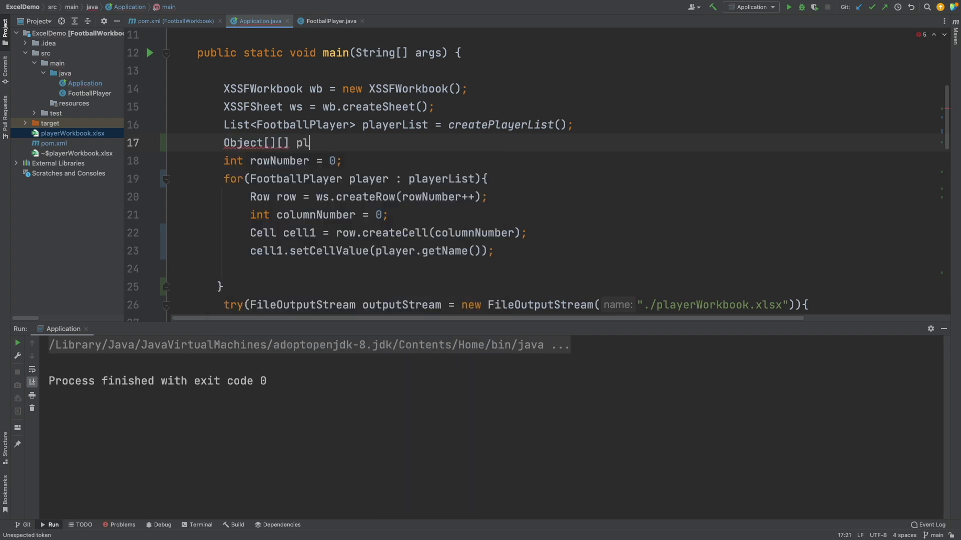
{"action": "type", "text": "ayerDetailsArray = createP"}
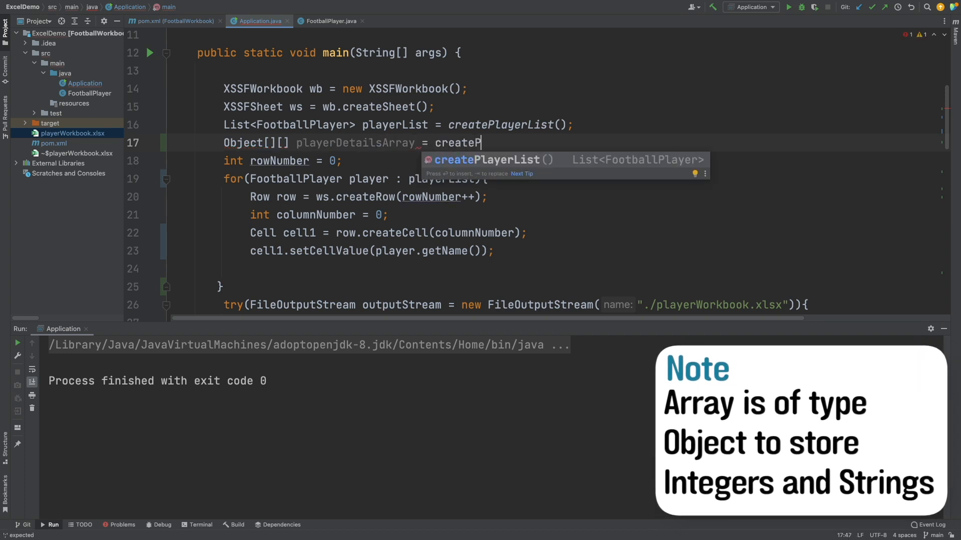
{"action": "type", "text": "layerArray()"}
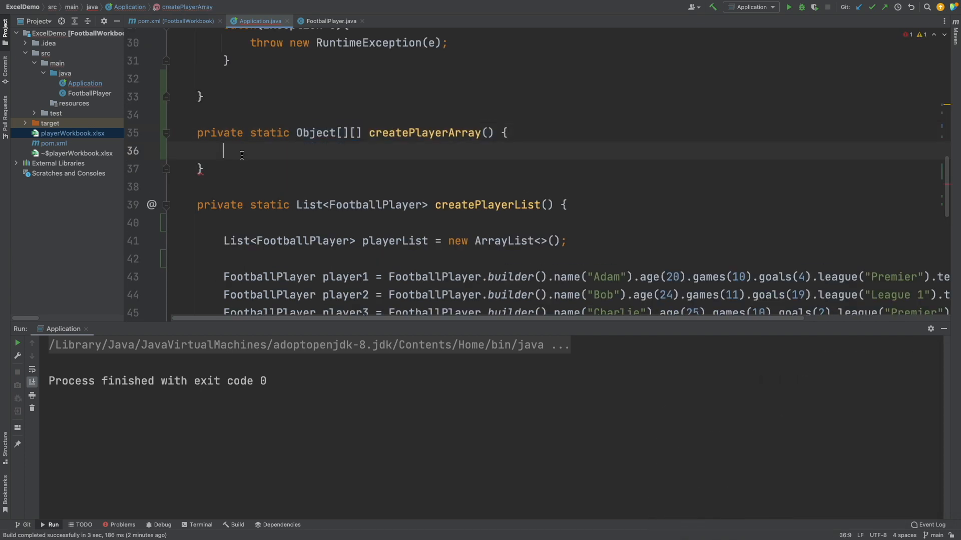
Step: Fetch footballPlayerList via createPlayerList() and allocate playerArray as new Object[footballPlayerList.size()][6]
{"action": "type", "text": "List<FootballPlayer> footballPlayerList = createPlayerList();"}
{"action": "type", "text": "Object[][] playerArray"}
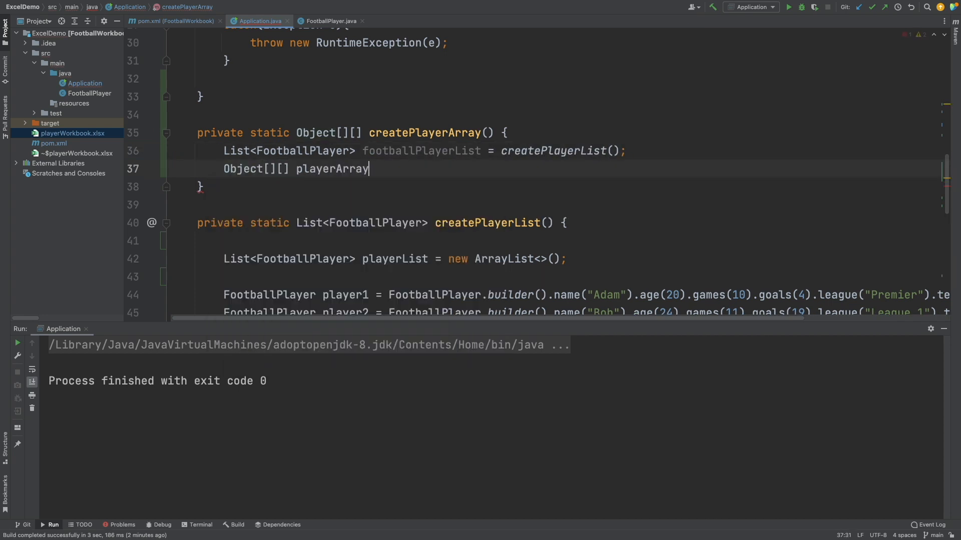
{"action": "type", "text": "= new Object[]"}
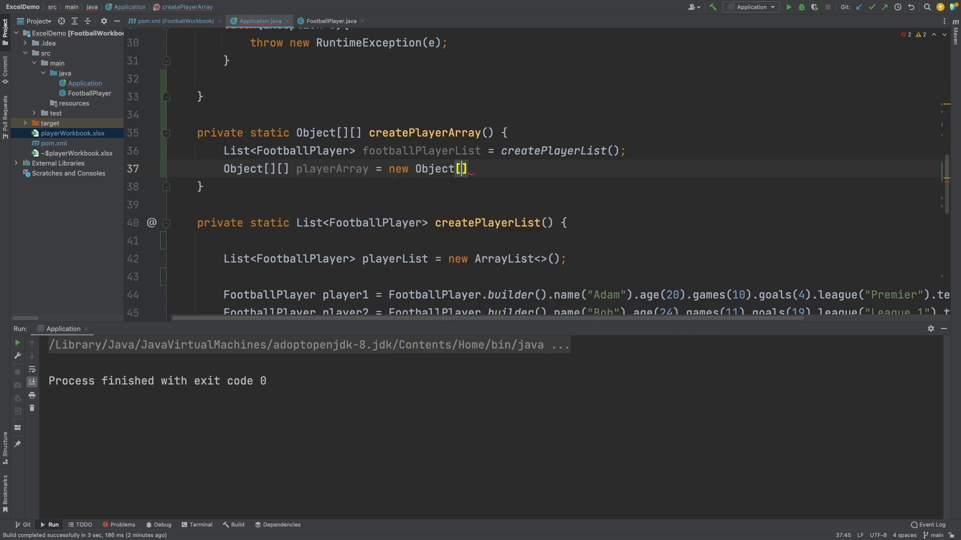
{"action": "type", "text": "footballPlayerList.s"}
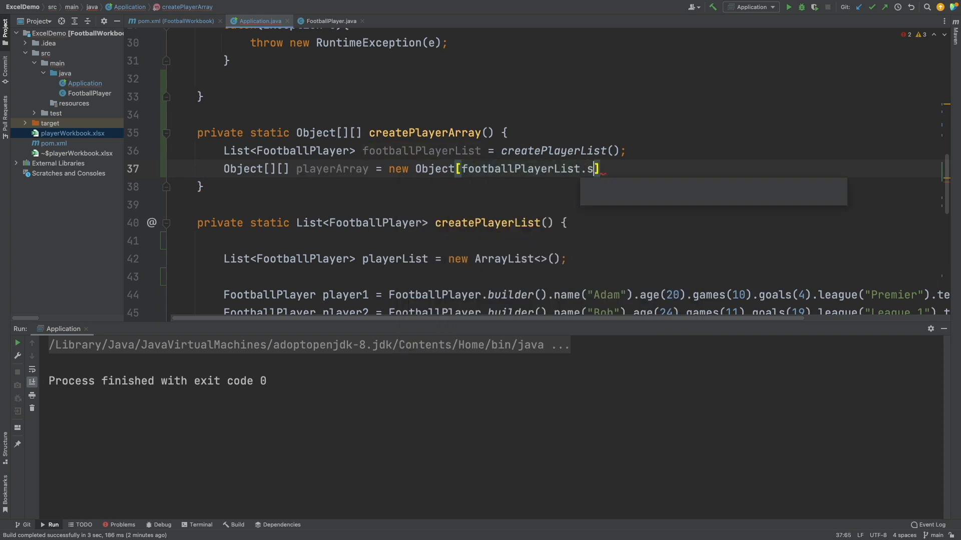
{"action": "type", "text": "ize()"}
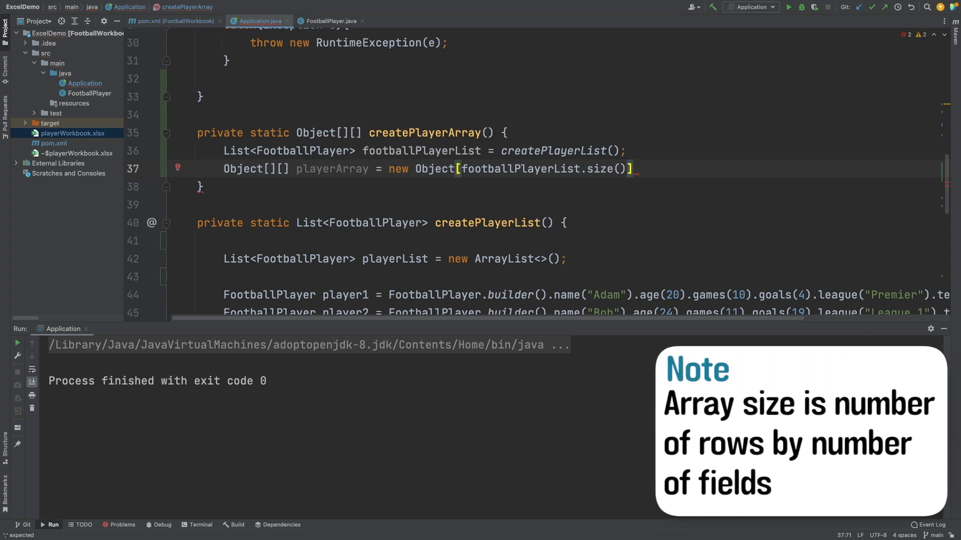
{"action": "type", "text": "[6];"}
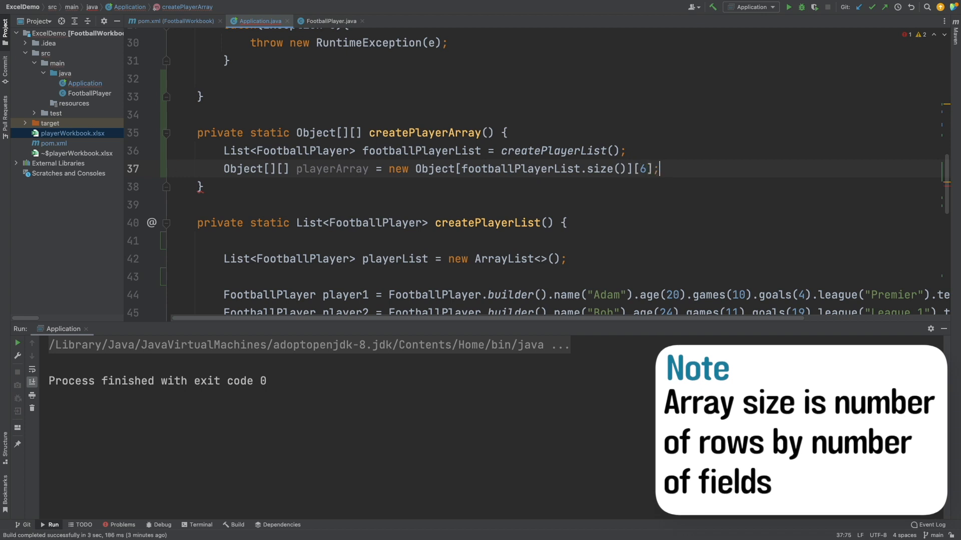
{"action": "key", "text": "Enter"}
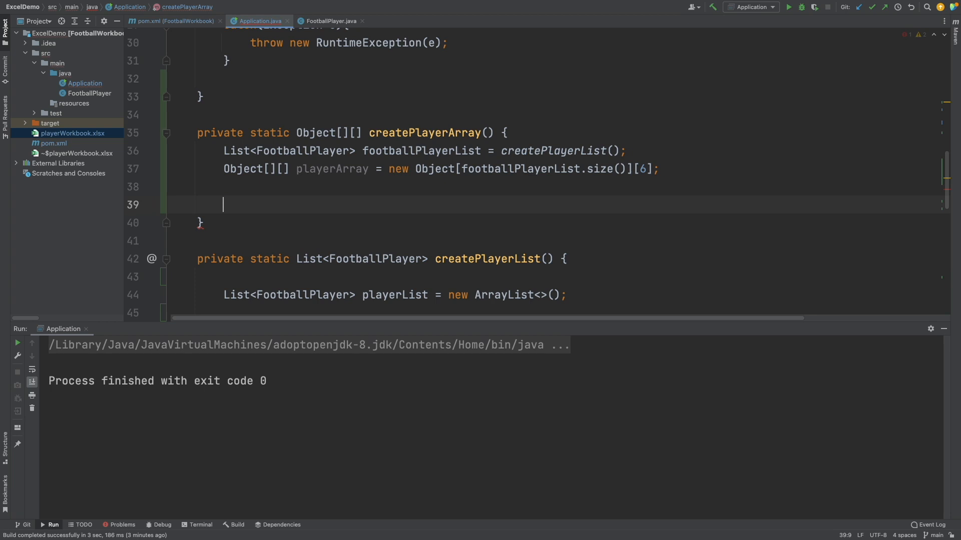
Step: Add a playerIndexNumber counter and a for loop over footballPlayerList that increments it
{"action": "type", "text": "int pla"}
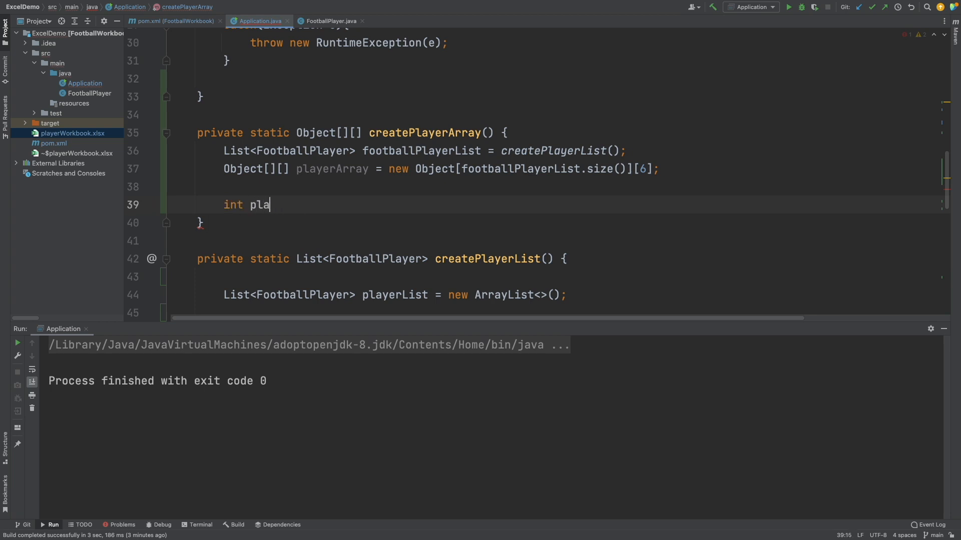
{"action": "type", "text": "yerIndexNumber ="}
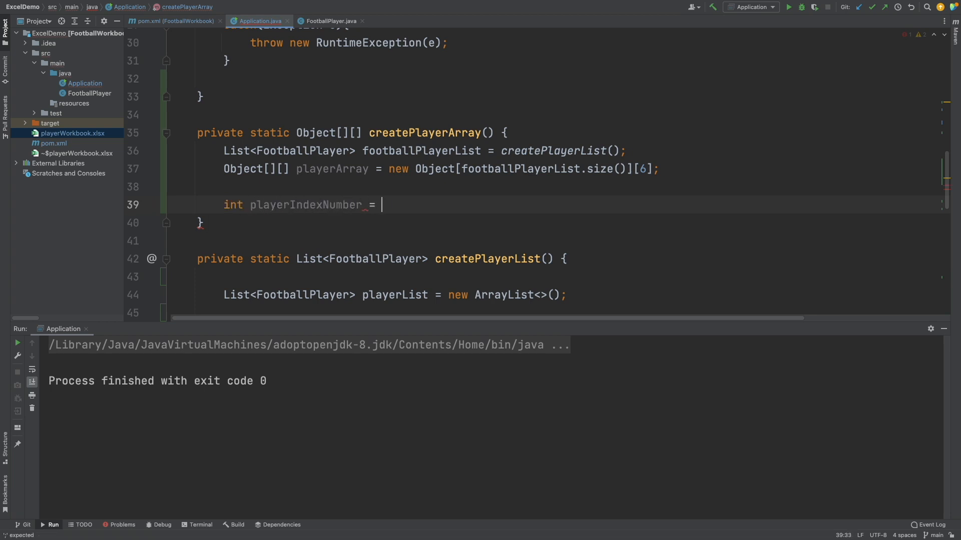
{"action": "type", "text": "0;"}
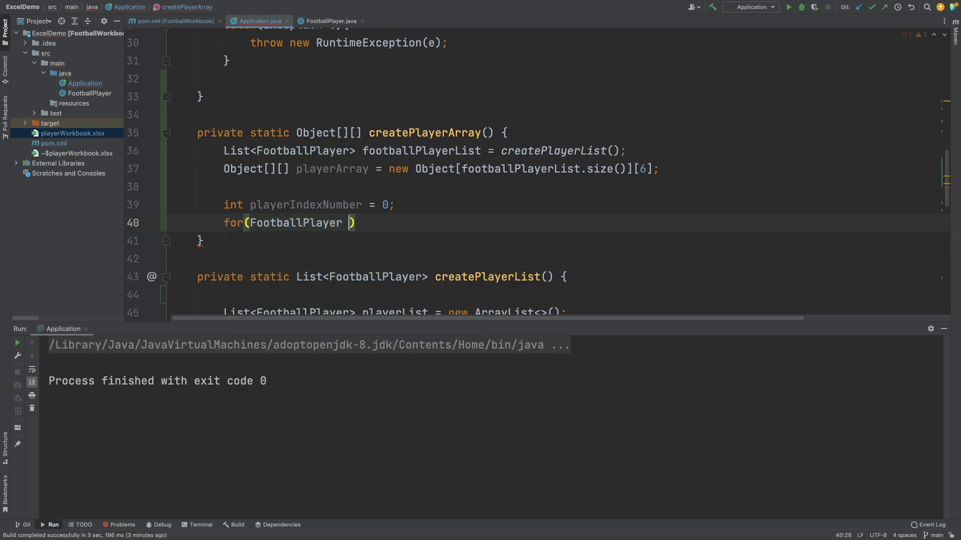
{"action": "type", "text": "player: footballPlayerList){"}
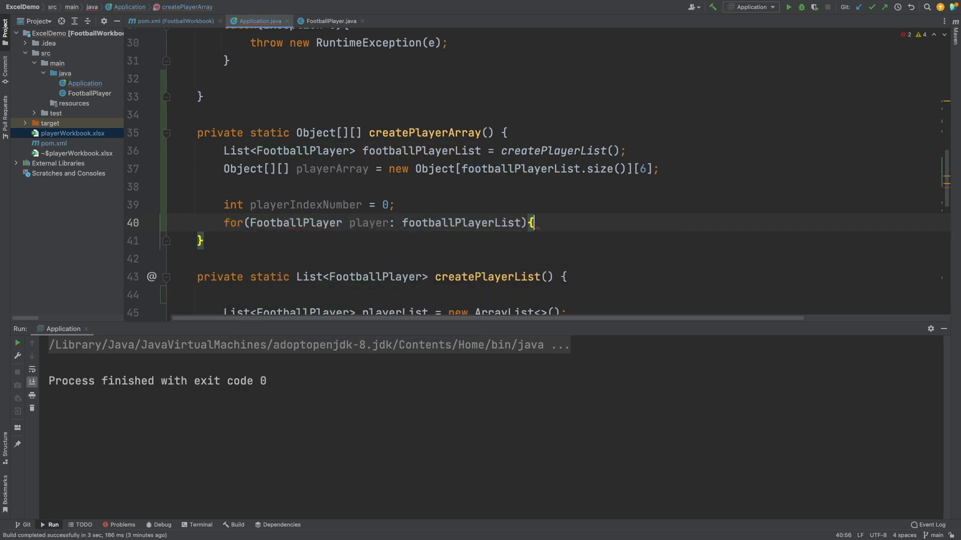
{"action": "type", "text": "playerIndexNumber++;"}
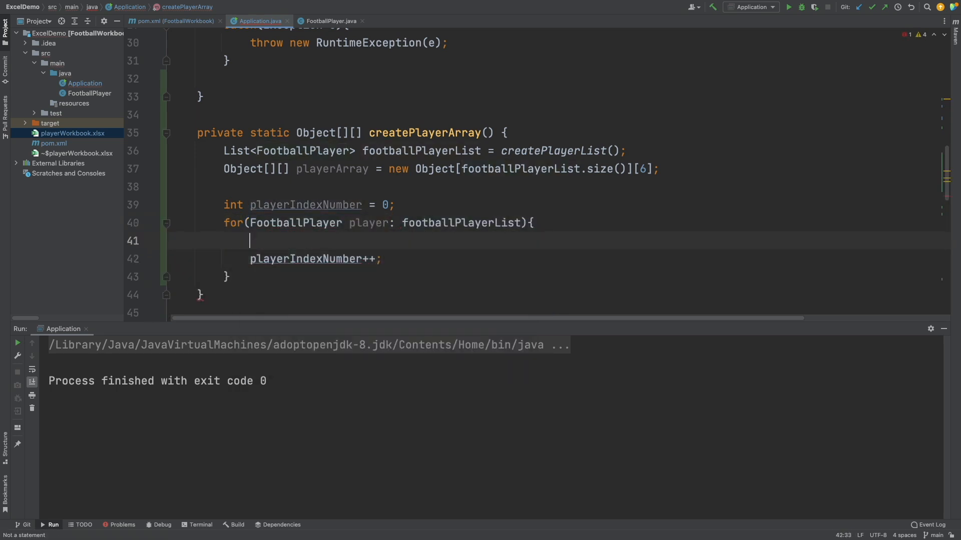
Step: Assign playerArray[playerIndexNumber][0..5] from the player's getters and return playerArray
{"action": "type", "text": "playerArray[]"}
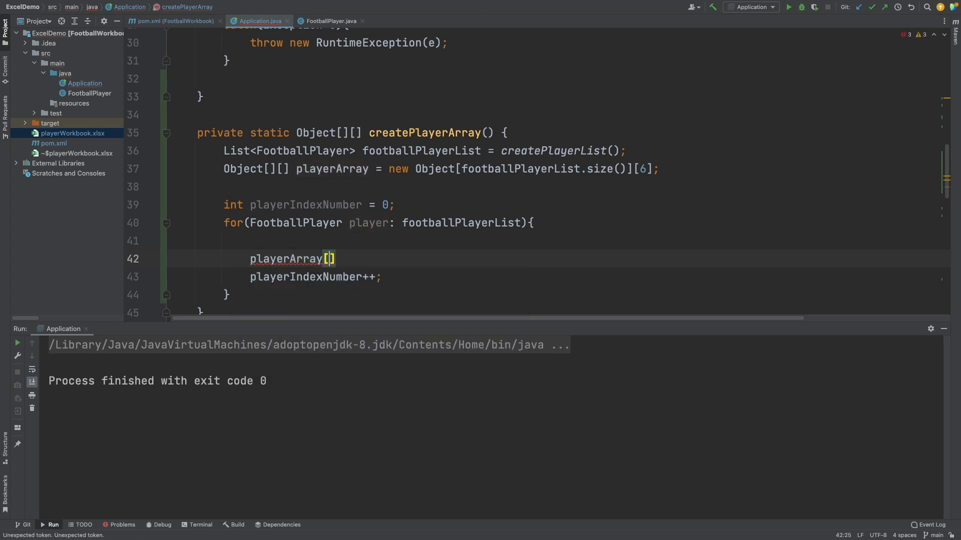
{"action": "type", "text": "playerIndexNumber][0] = player.getName();"}
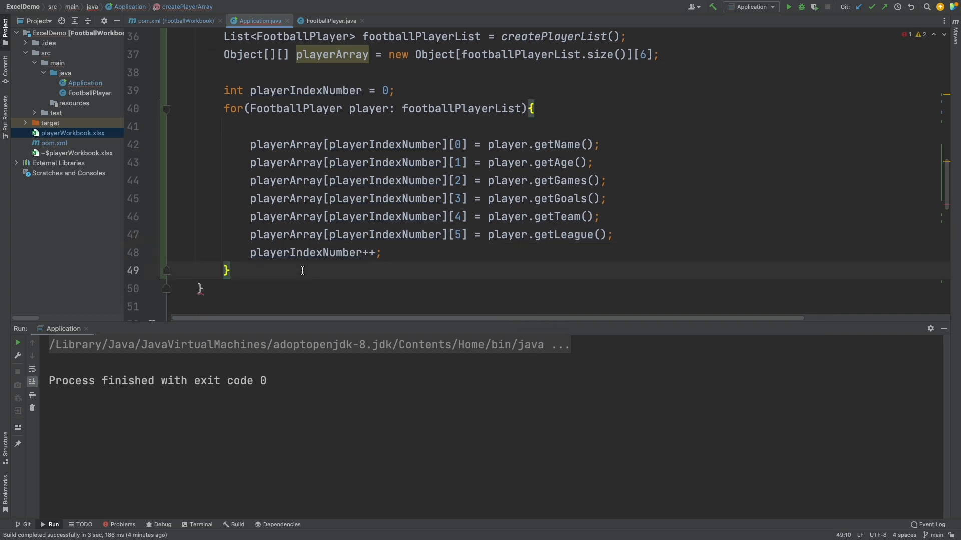
{"action": "type", "text": "return pl"}
{"action": "type", "text": "for(Objec player : playerList){"}
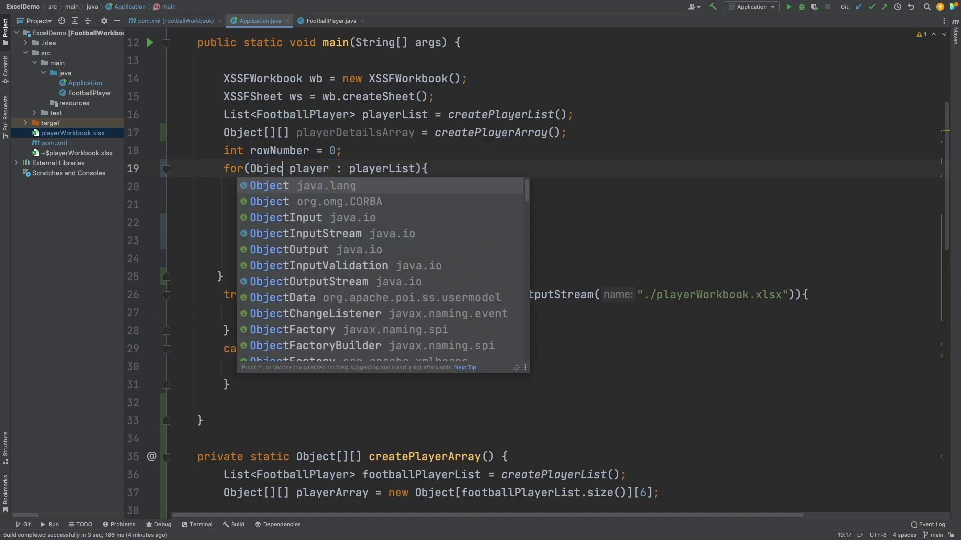
Step: Loop for(Object[] player : playerDetailsArray) with a nested for(Object field : player)
{"action": "type", "text": "t[]"}
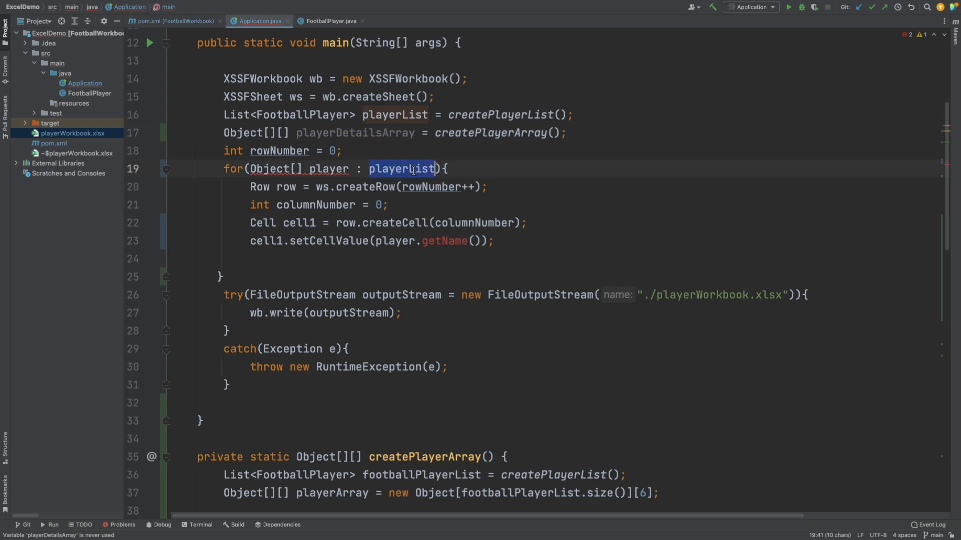
{"action": "type", "text": "playerDetailsArray"}
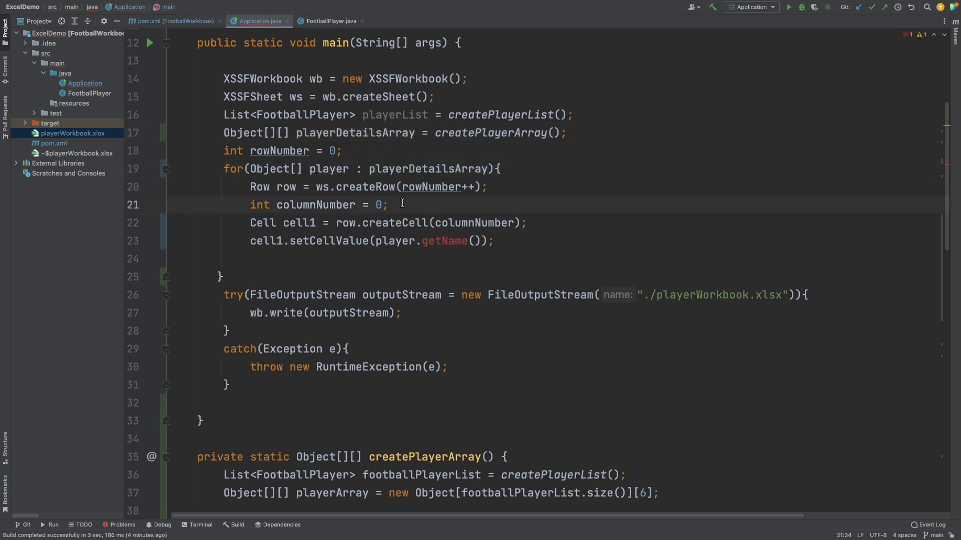
{"action": "type", "text": "for()"}
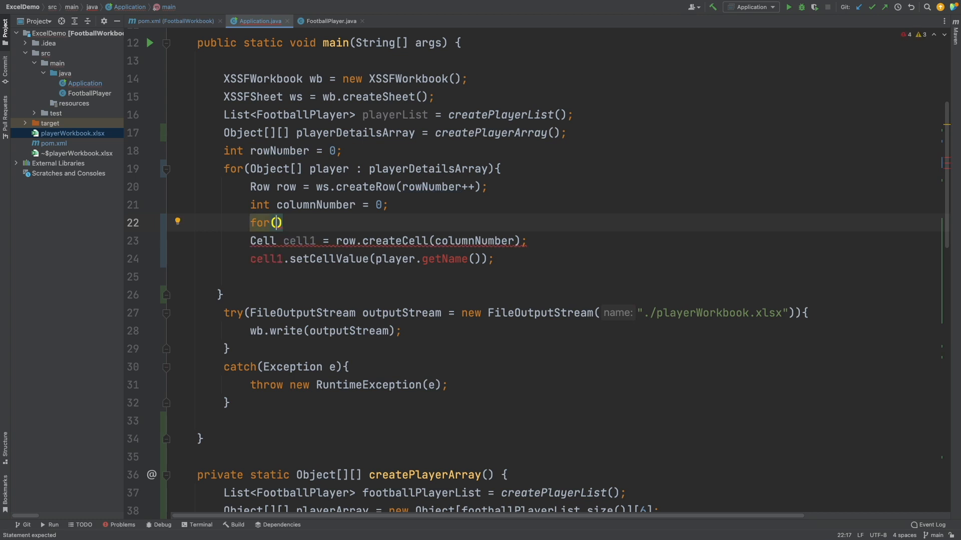
{"action": "type", "text": "Object field:"}
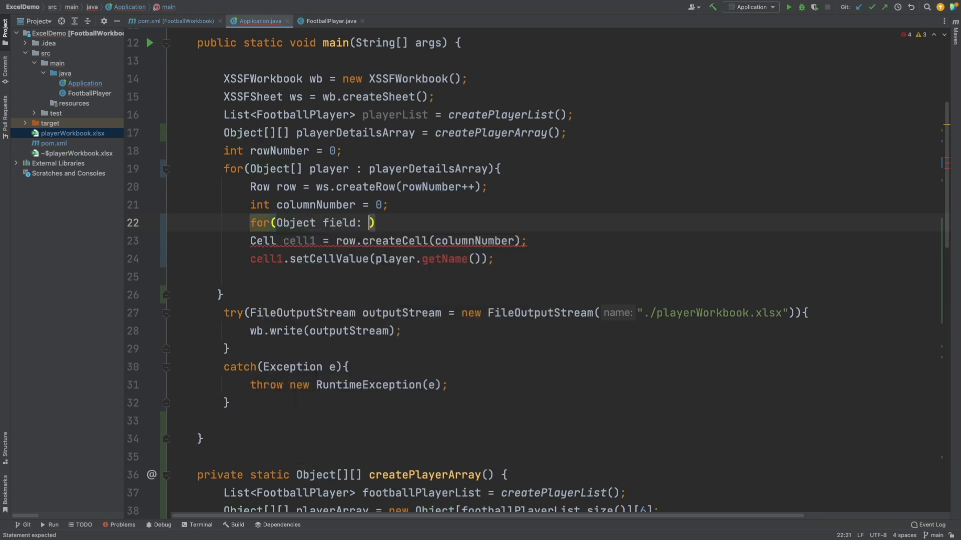
{"action": "type", "text": "player"}
{"action": "type", "text": "Cell cell = row.createCell(columnNumber);"}
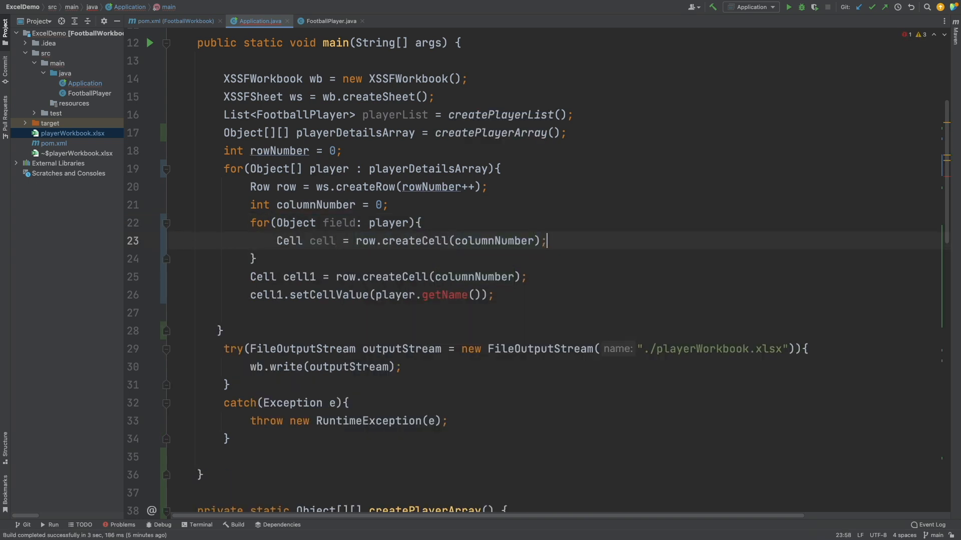
Step: Write each field with cell.setCellValue(field.toString()) and increment columnNumber
{"action": "type", "text": "cell.setCellValue(field.toString());"}
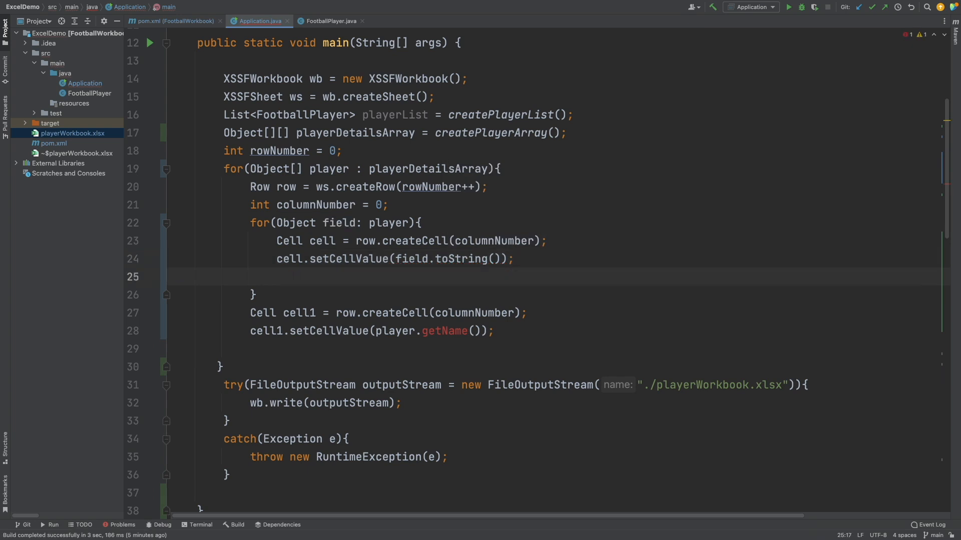
{"action": "type", "text": "columnNumber++;"}
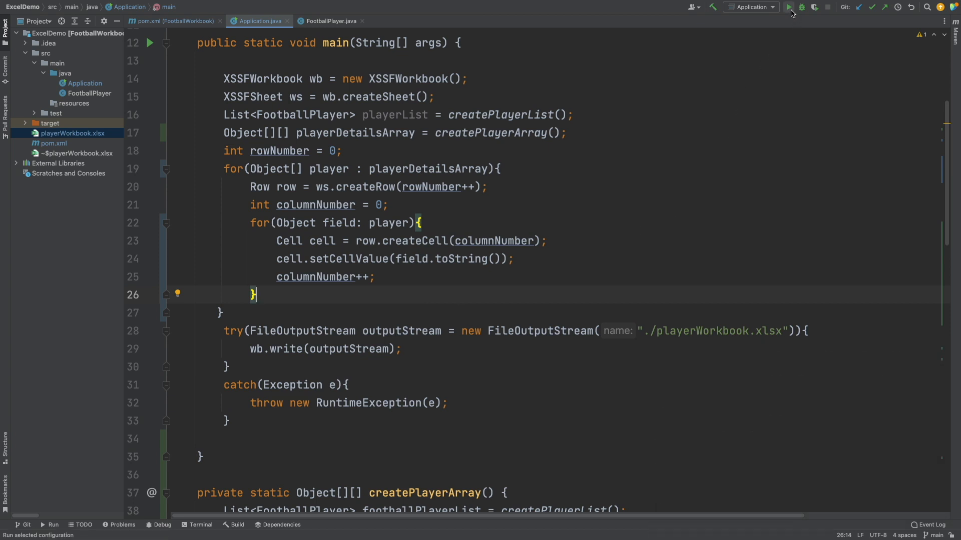
Step: Run the program and inspect the number-stored-as-text warning in playerWorkbook.xlsx in Excel
{"action": "left_click", "coordinate": [790, 7]}
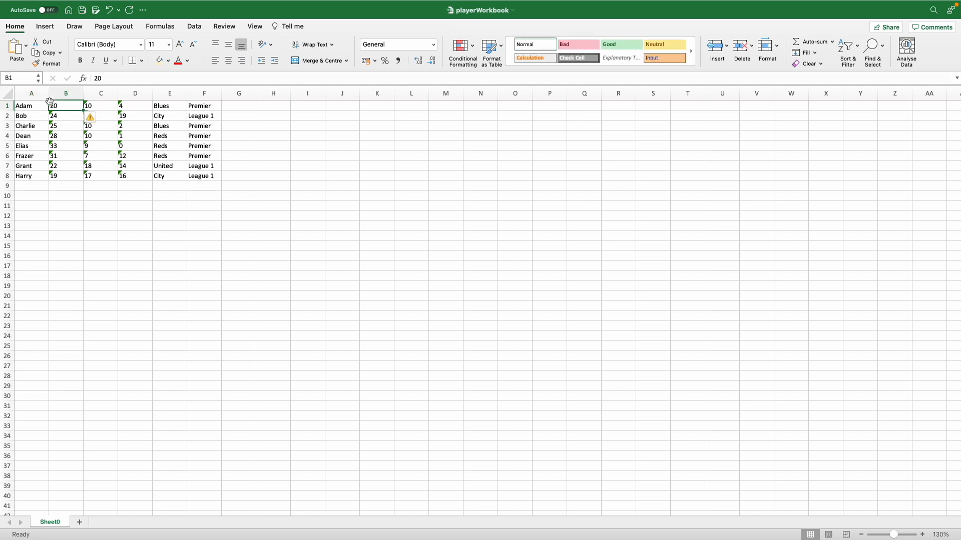
{"action": "left_click", "coordinate": [97, 117]}
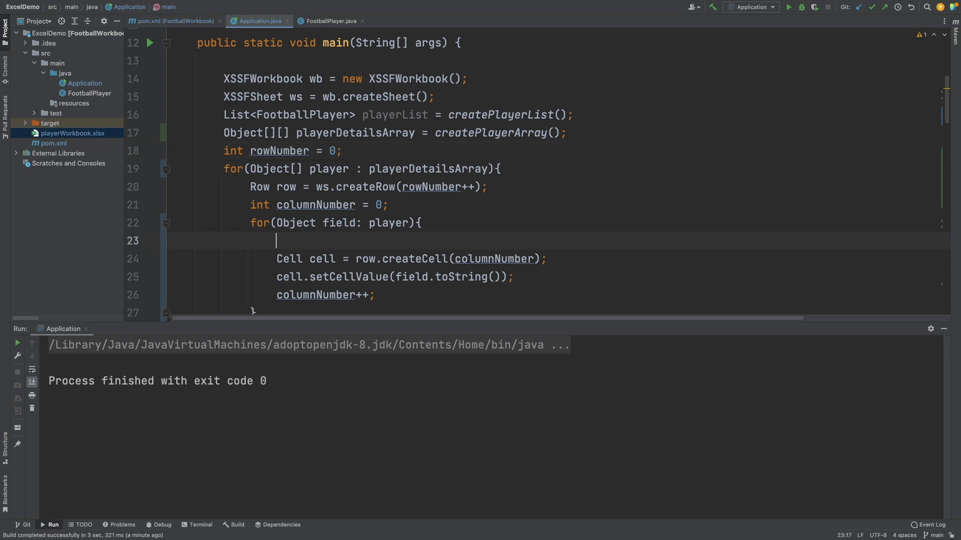
Step: Wrap setCellValue in if(field instanceof Integer) storing Integers numerically, else field.toString()
{"action": "type", "text": "if(field instanceof )"}
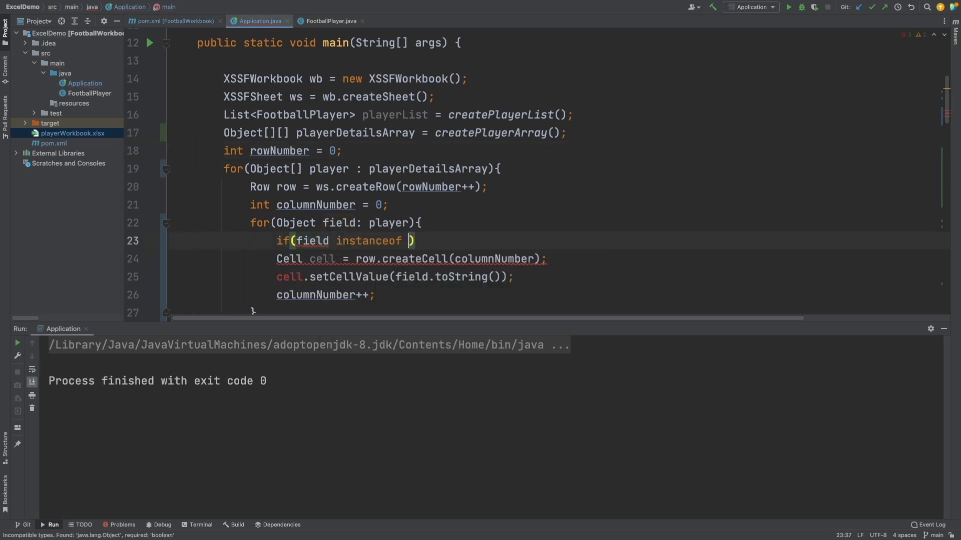
{"action": "type", "text": "Integer){"}
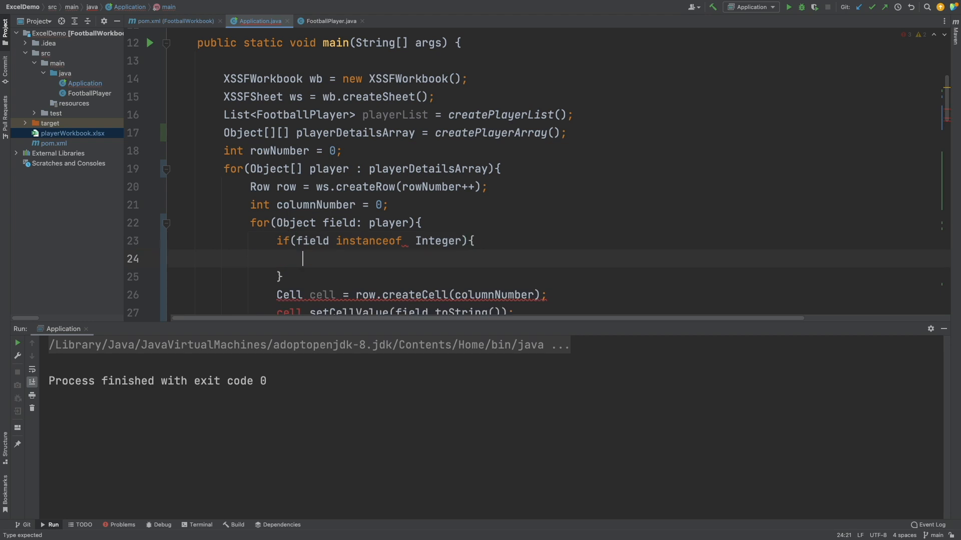
{"action": "type", "text": "cell.setCellValue((Integer) field);"}
{"action": "type", "text": "else{"}
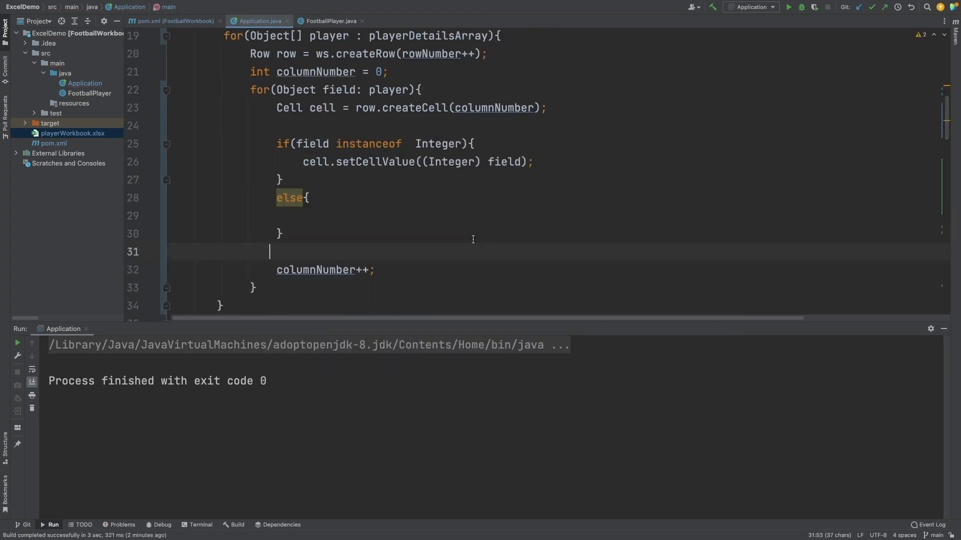
{"action": "type", "text": "cell.setCellValue((String)field.toString());"}
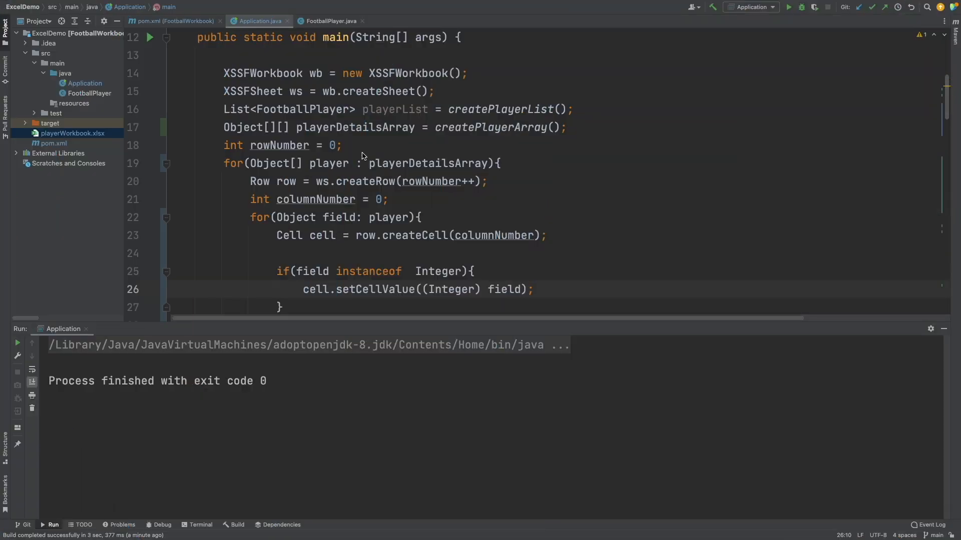
Step: Start rowNumber at 1 and call createHeaderRow(ws) before the player loop
{"action": "type", "text": "1"}
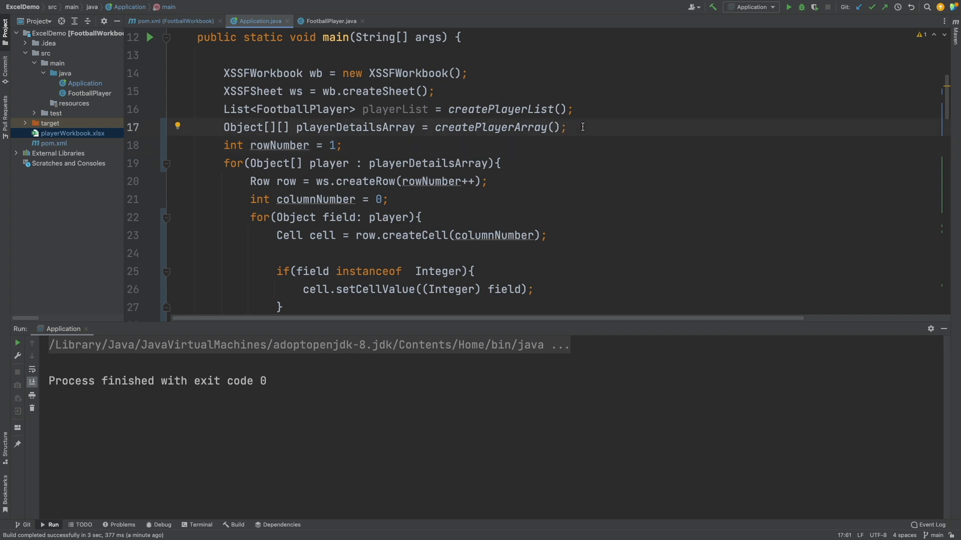
{"action": "type", "text": "createHeaderRow()"}
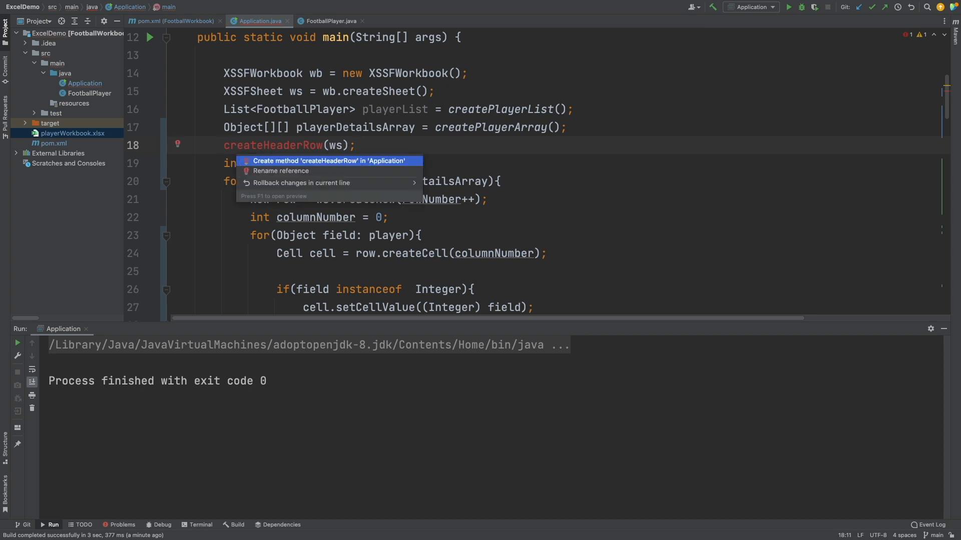
Step: Generate createHeaderRow with ws.createRow(0) and an Arrays.asList of Name, Age, Games, Goals, Team, League
{"action": "left_click", "coordinate": [330, 160]}
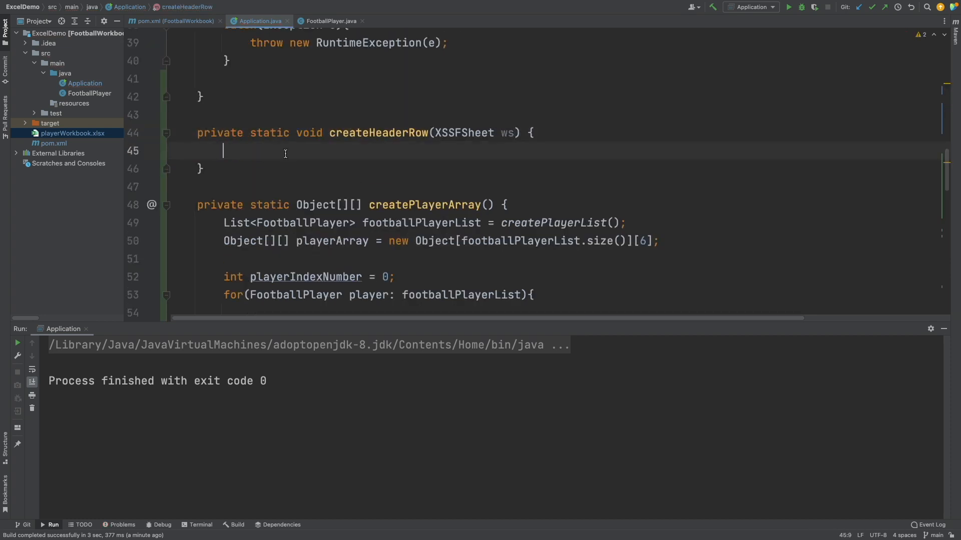
{"action": "type", "text": "Row row = ws.createRow(p"}
{"action": "type", "text": "List"}
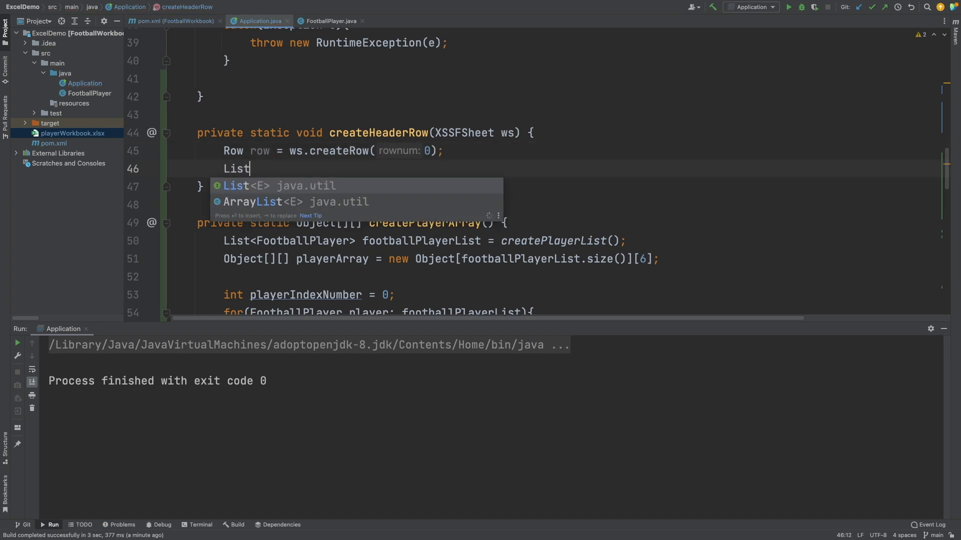
{"action": "type", "text": "<String> headers = Arrays.asList"}
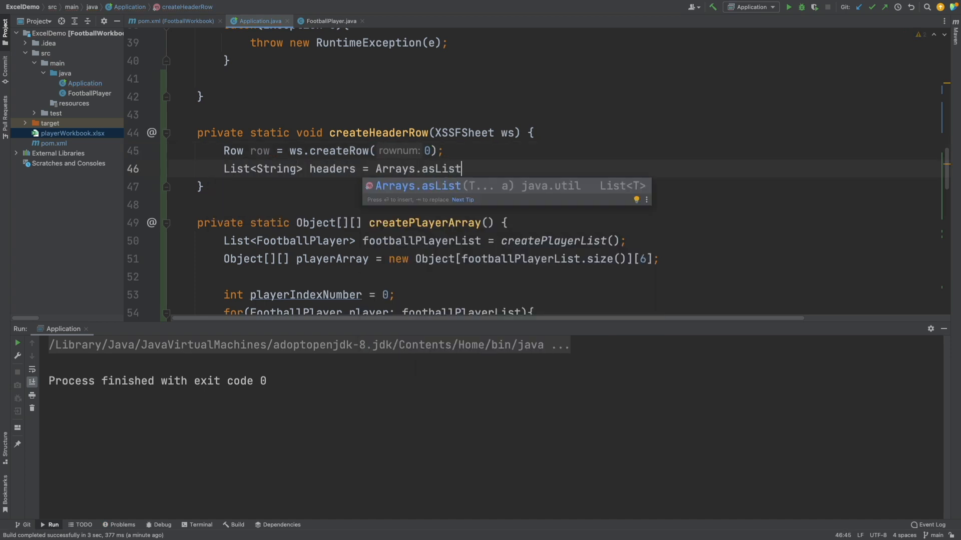
{"action": "type", "text": "(\"Name\", \"Age\", \"Games\", \"Goals\", \"Team\","}
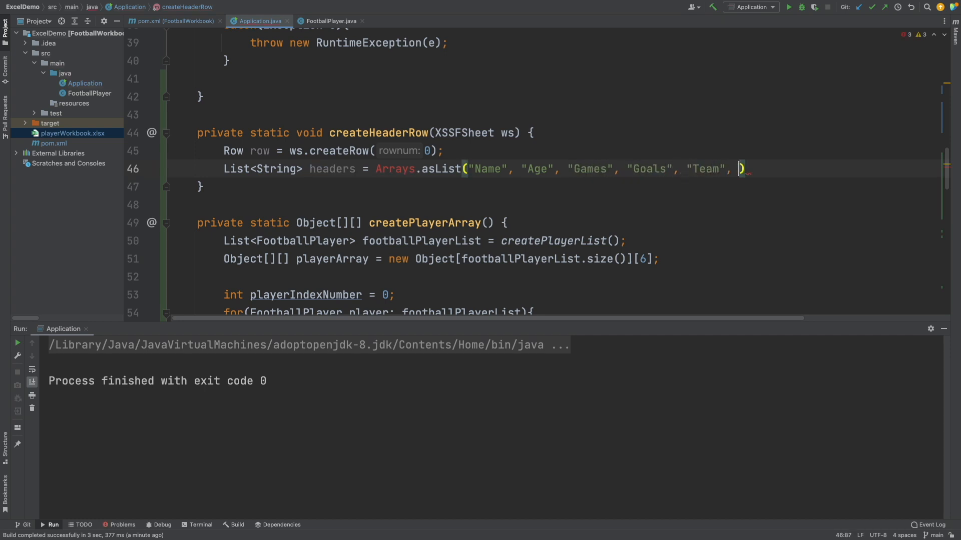
{"action": "type", "text": "\"League\""}
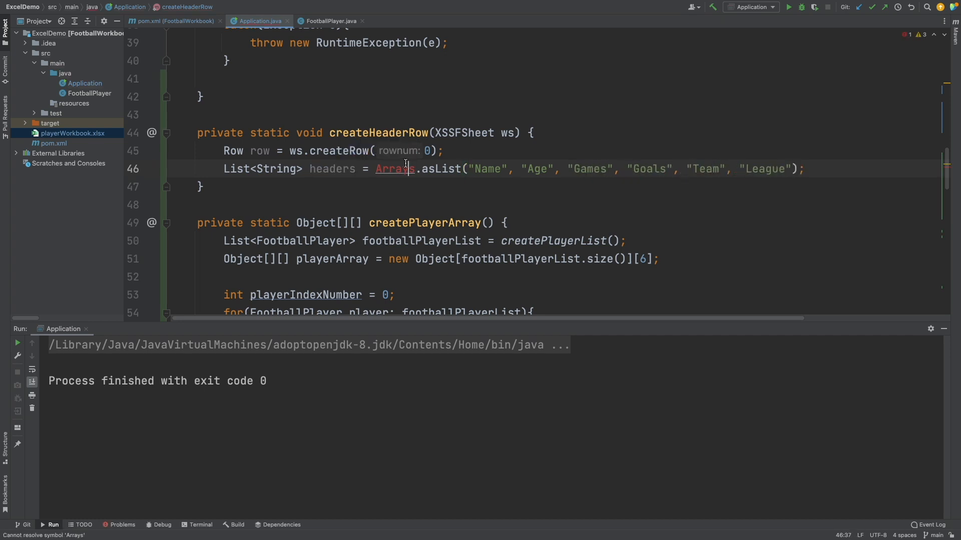
Step: Loop over the headers creating a headerCell per index and setting its value to the header
{"action": "type", "text": "for(Int i = 0; i<headers.size(); i++){"}
{"action": "type", "text": "Cell headerCel"}
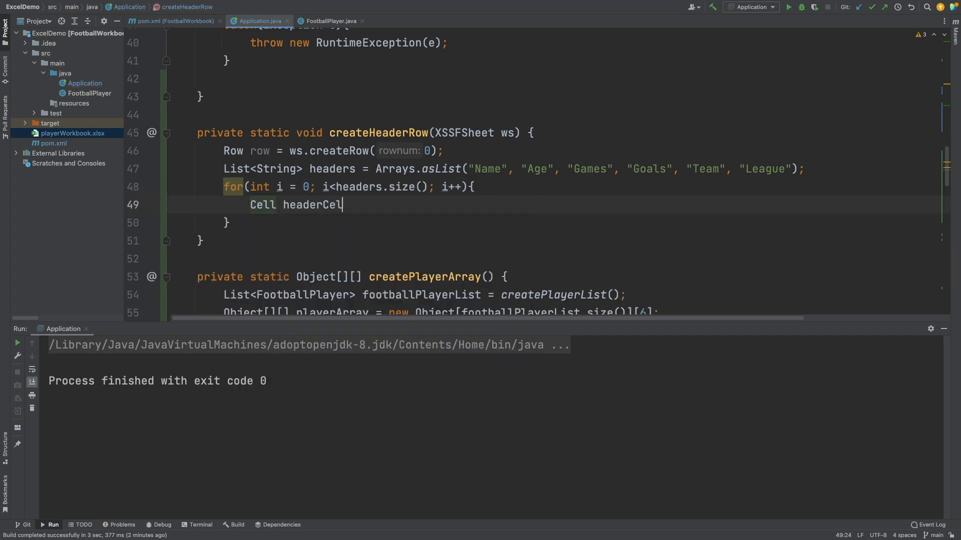
{"action": "type", "text": "= row.createCell(1)"}
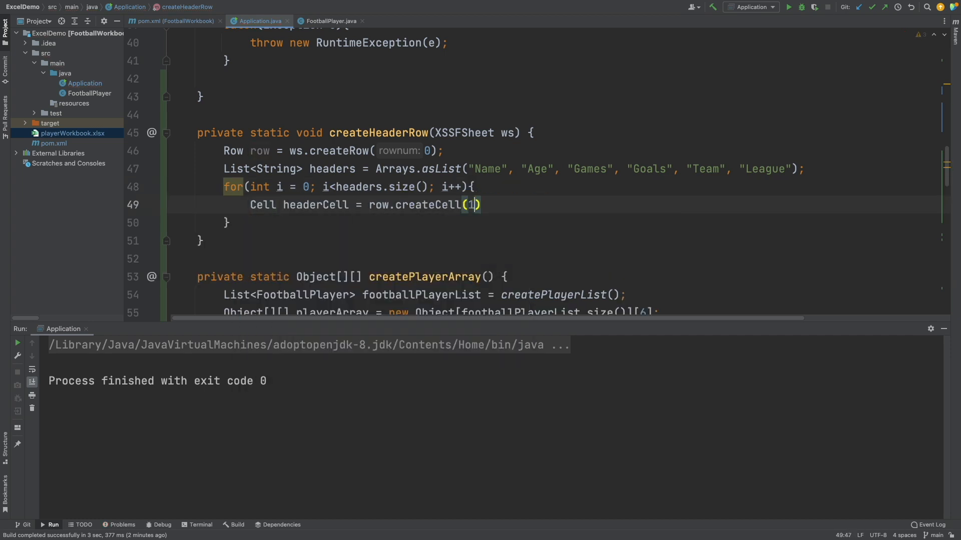
{"action": "type", "text": "headerCell."}
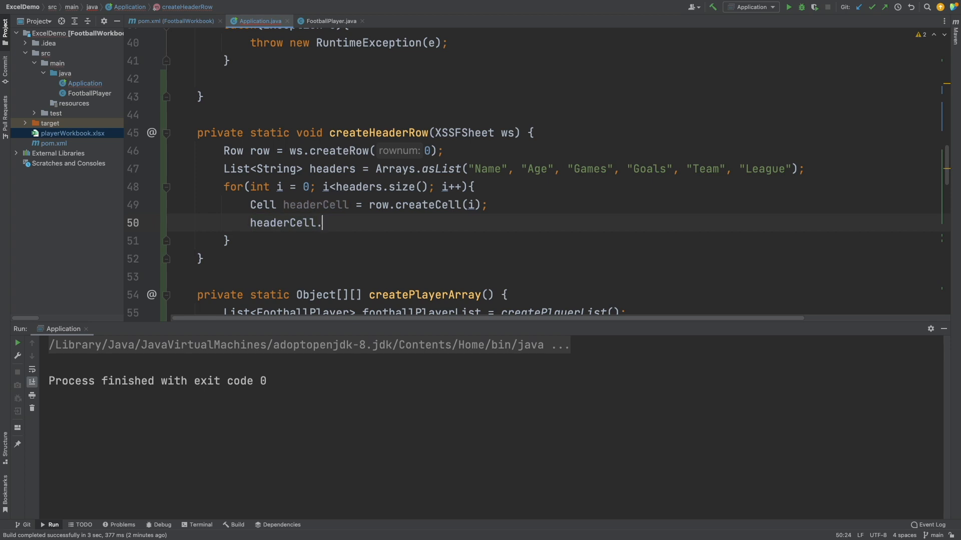
{"action": "type", "text": "setCellValue(header);"}
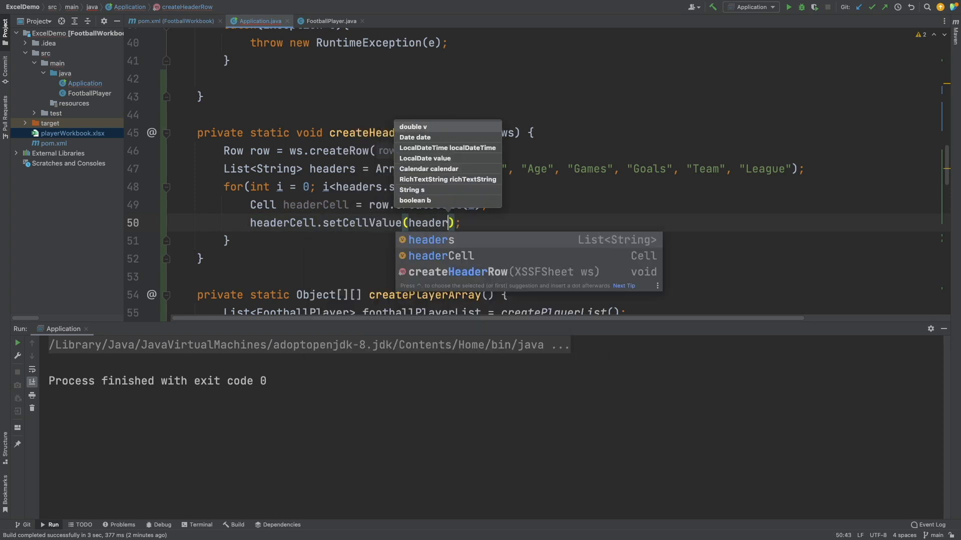